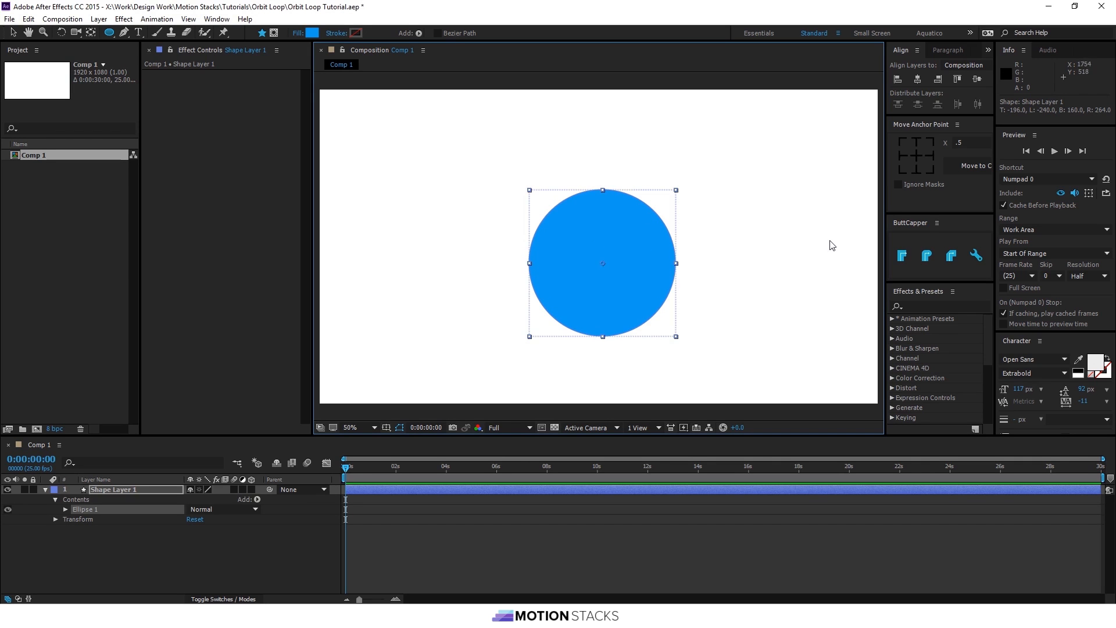
# Align Shape Layer 1's circle to the composition centre, with its anchor point centred.
pyautogui.click(915, 157)
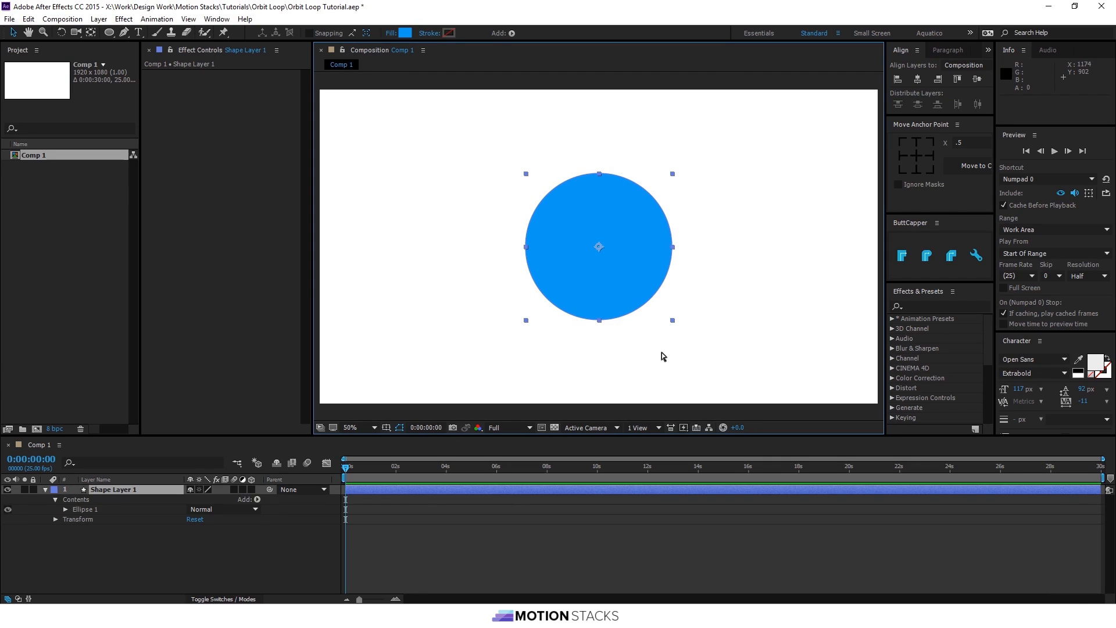
# Duplicate the circle, move the copy left, fill it #ABC5D6 and scale it down.
pyautogui.press('ctrl+d')
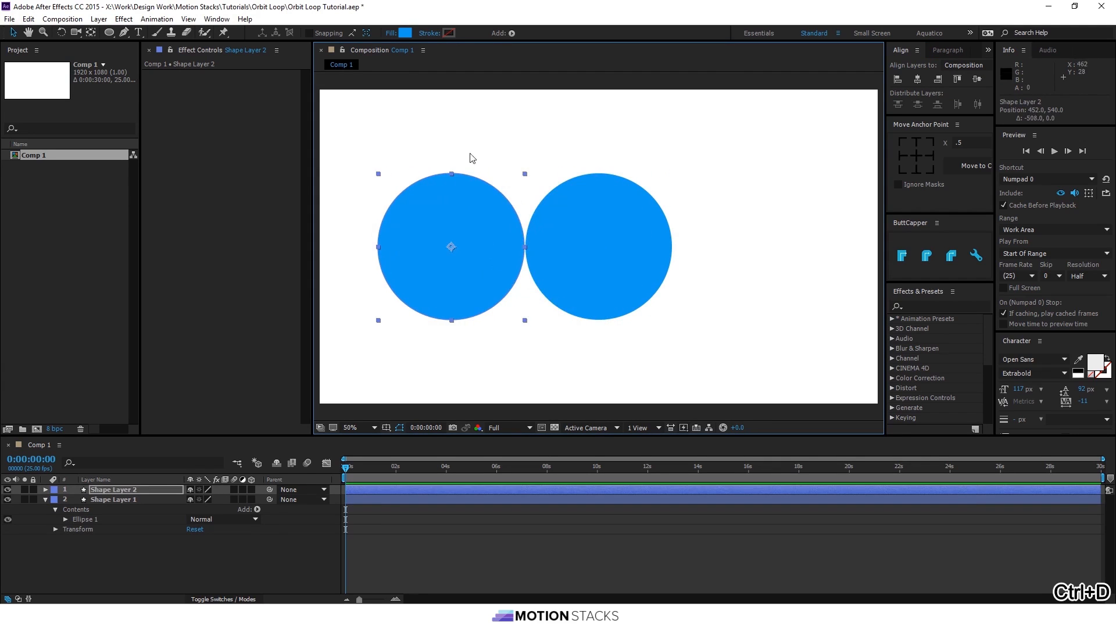
pyautogui.click(407, 32)
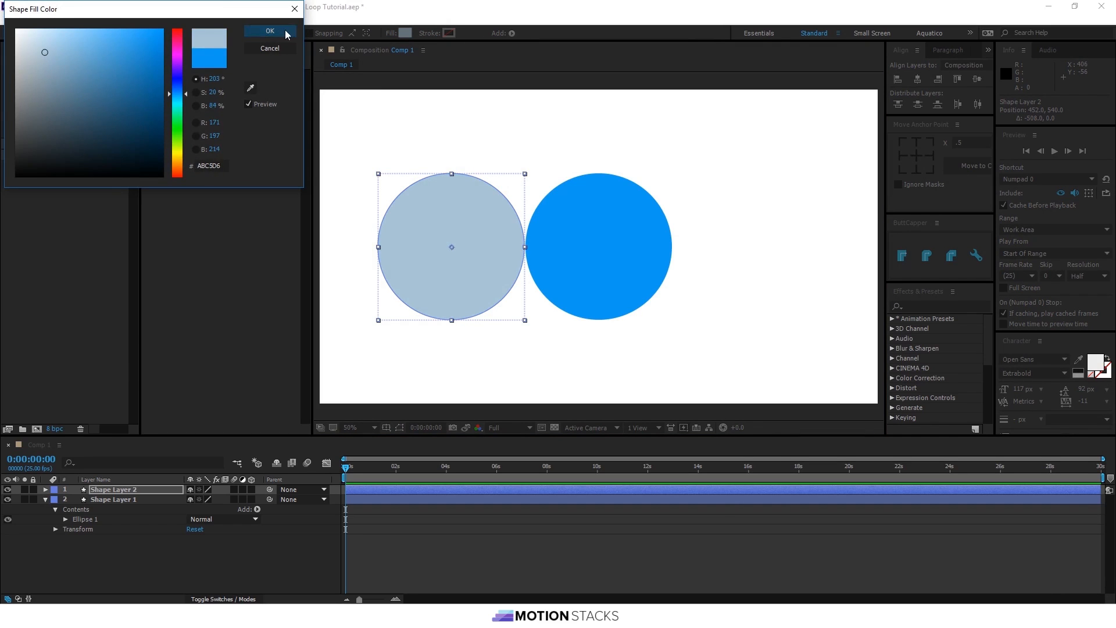
pyautogui.click(269, 31)
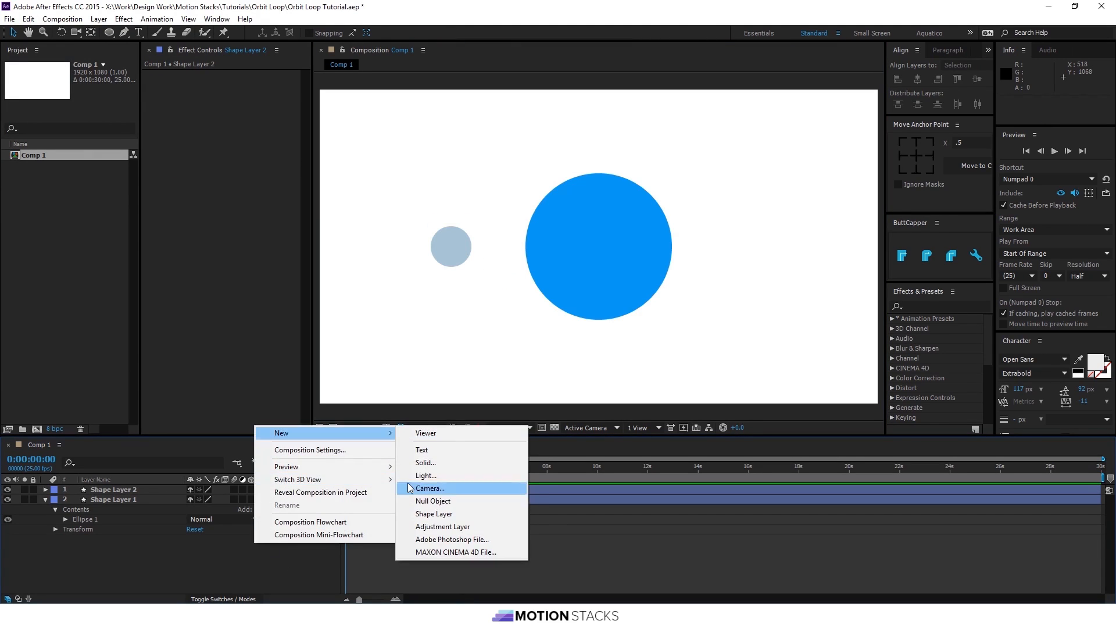
# Add Null 1, rename the circles Moon and Planet, enable 3D, and parent Moon to Null 1.
pyautogui.click(432, 500)
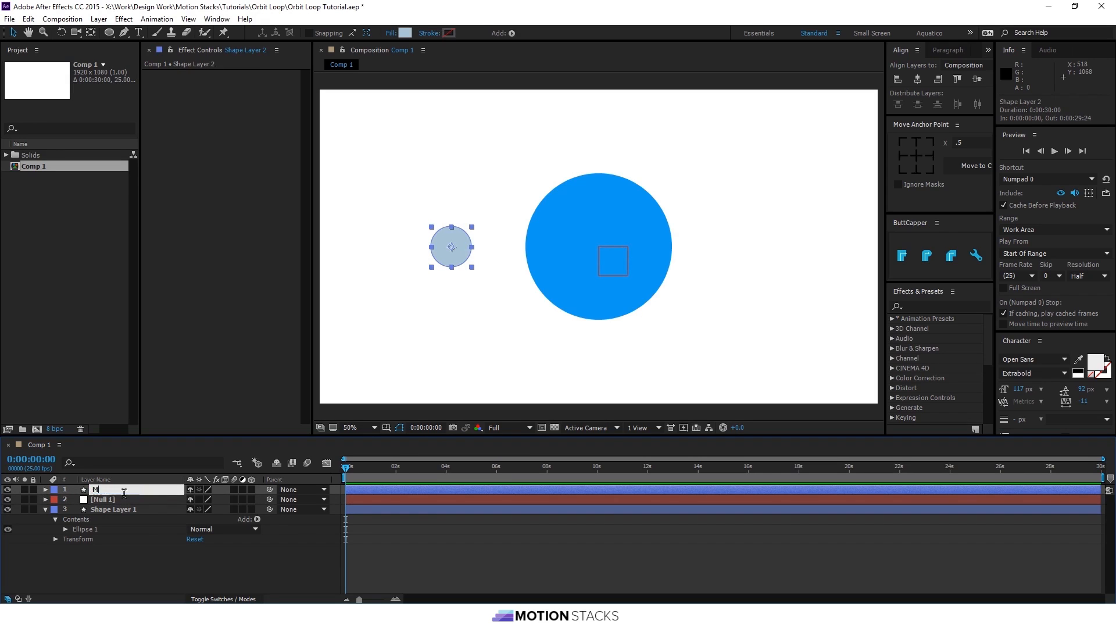
pyautogui.write('Moono')
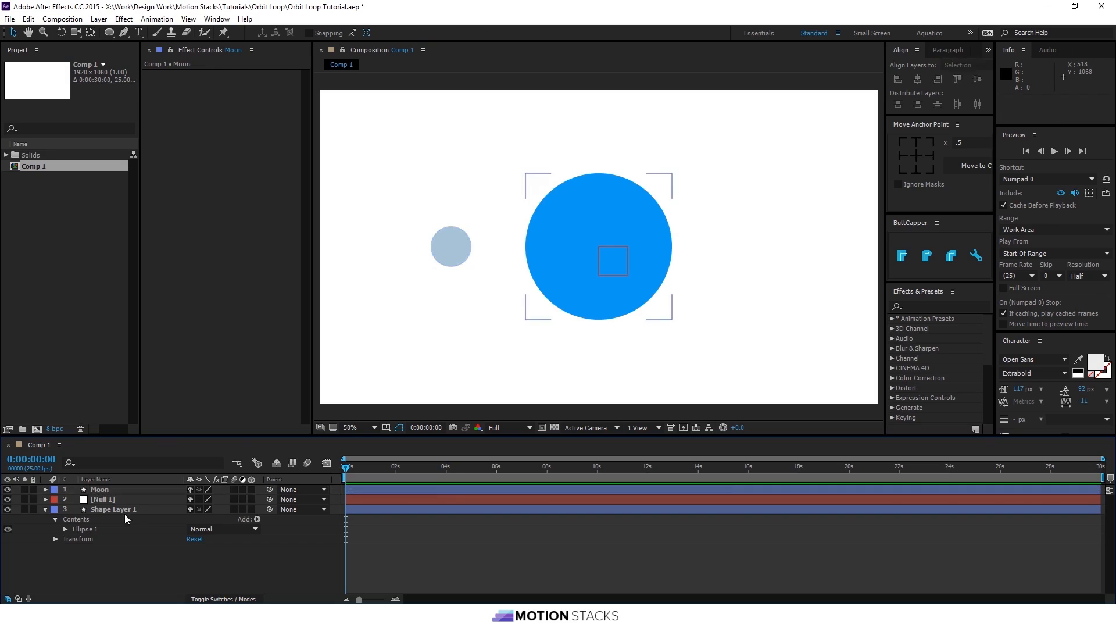
pyautogui.write('Planet')
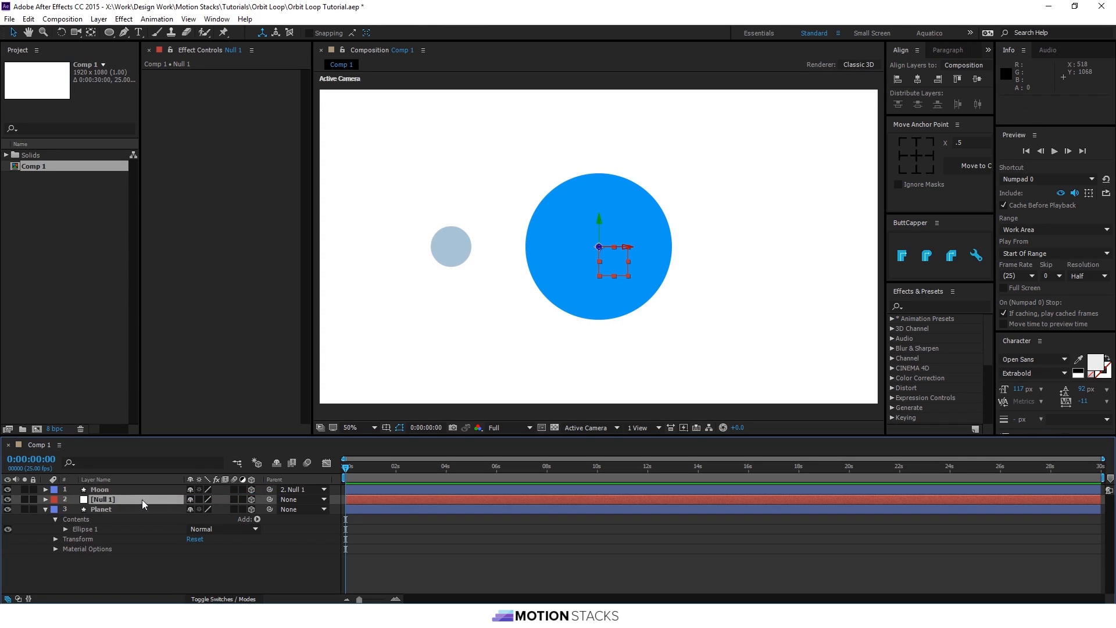
# Keyframe Null 1's Y Rotation from 0s to 1x+0.0° at 2s.
pyautogui.click(100, 489)
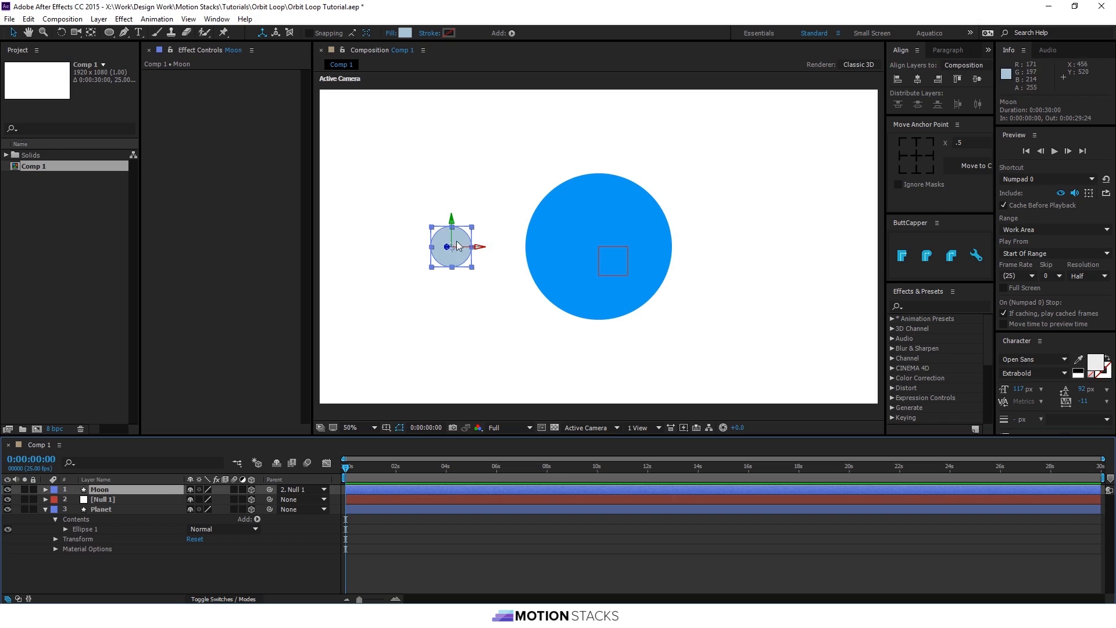
pyautogui.click(107, 498)
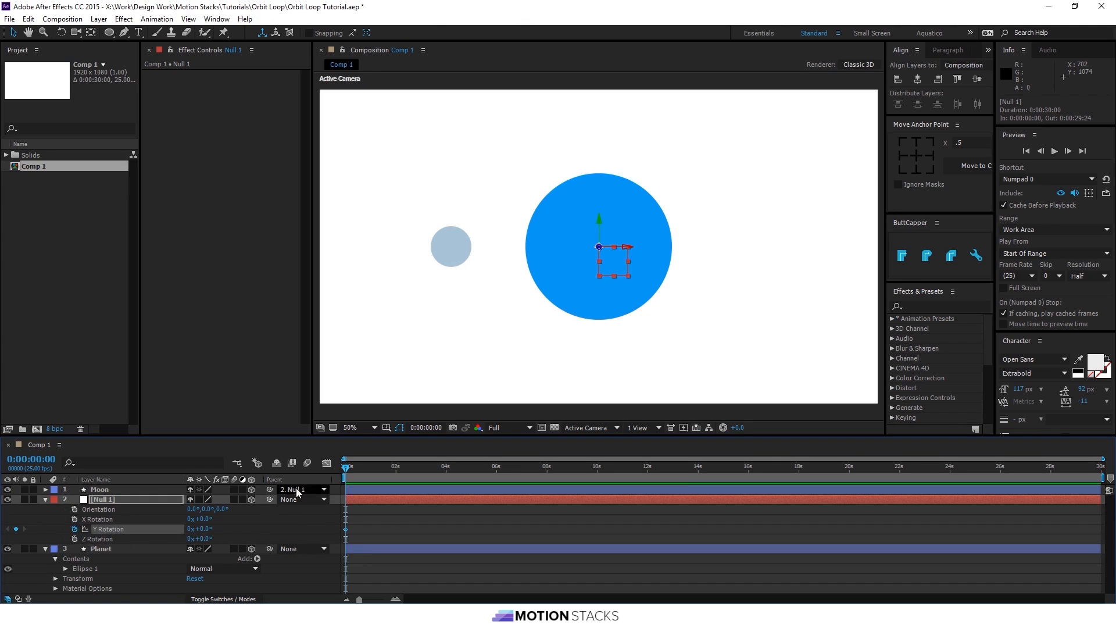
pyautogui.click(386, 466)
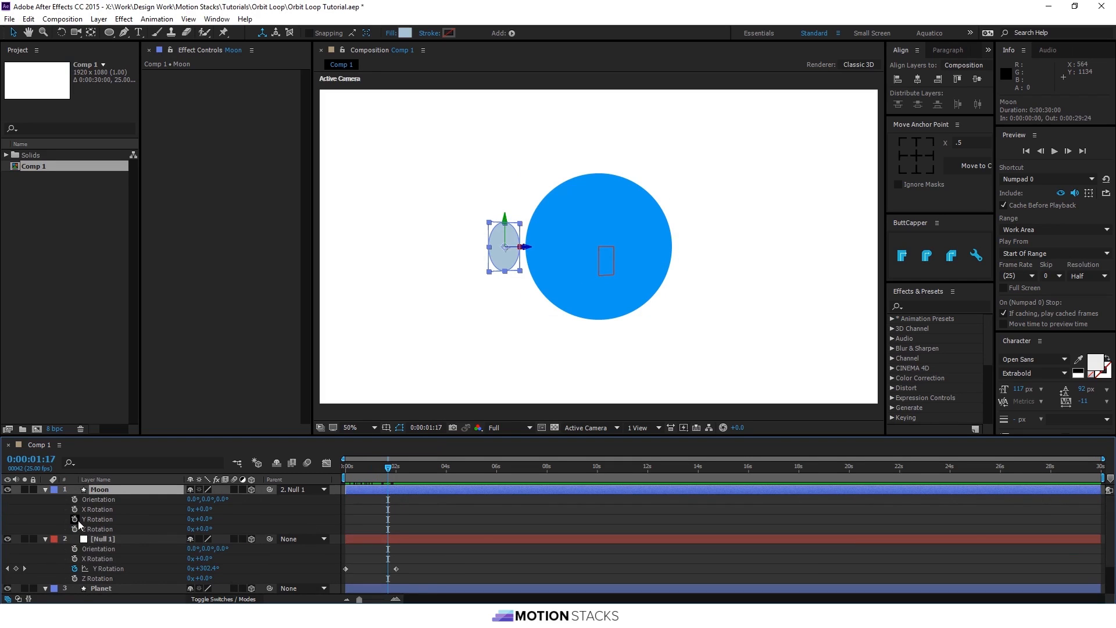
# Set Moon's Y Rotation expression to thisComp.layer("Null 1").transform.yRotation*-1 and scrub to check.
pyautogui.click(75, 519)
pyautogui.write('thisComp.layer("Null 1").transform.yRotation*-1')
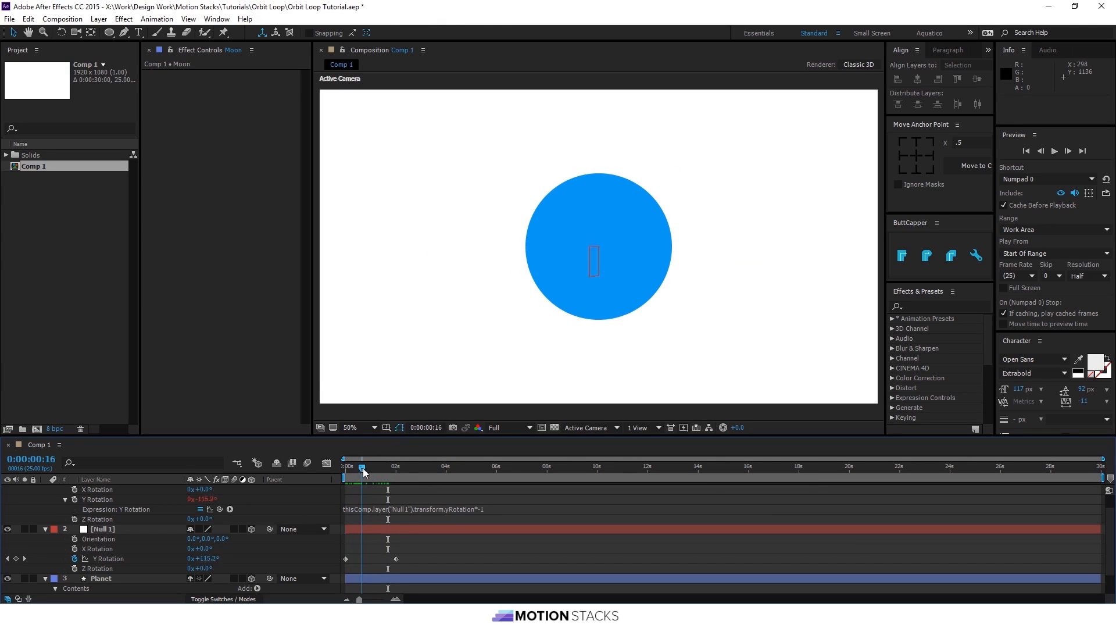
pyautogui.click(345, 466)
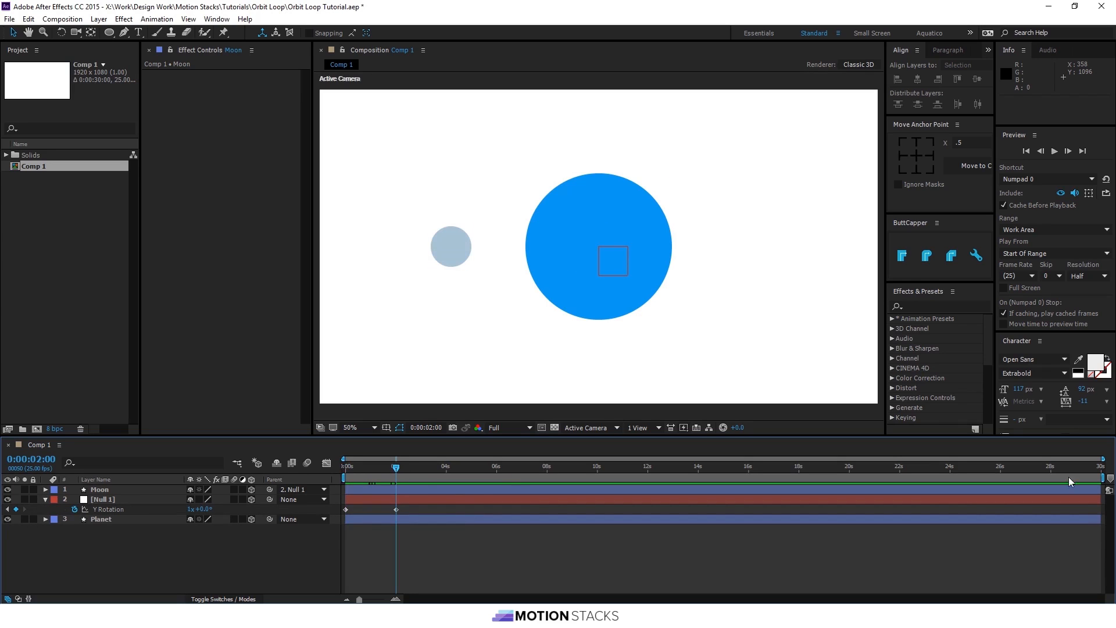
# Trim the comp to a 2-second work area and set Null 1 Orientation Z to 22°.
pyautogui.moveTo(1071, 475); pyautogui.dragTo(403, 470)
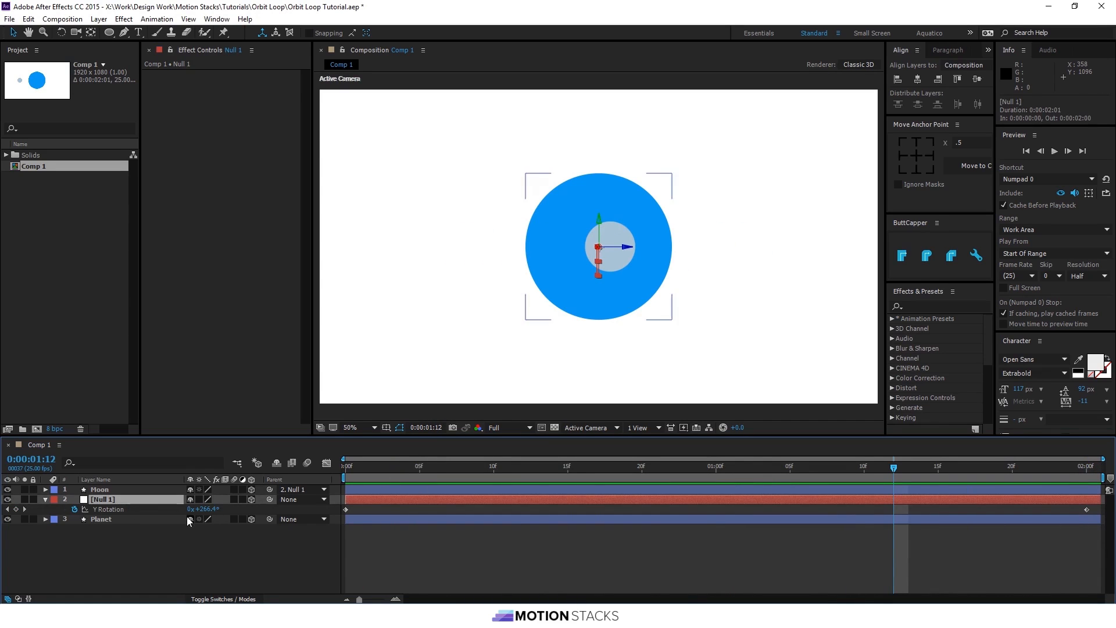
pyautogui.click(44, 499)
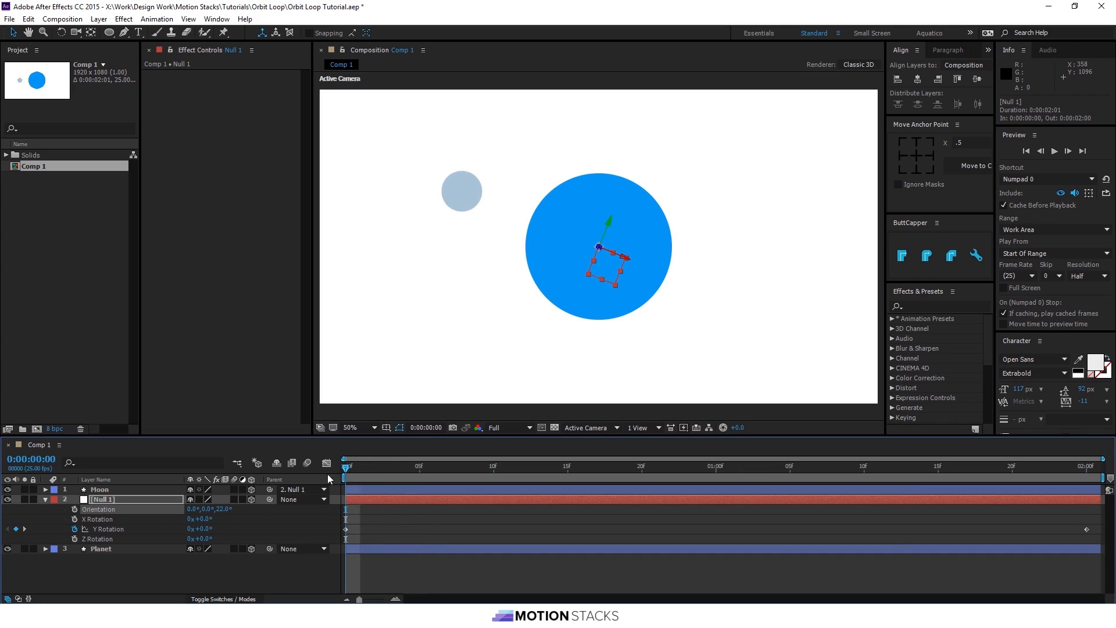
# Keyframe Moon's Scale to grow mid-orbit, enable motion blur, and preview the loop.
pyautogui.click(101, 488)
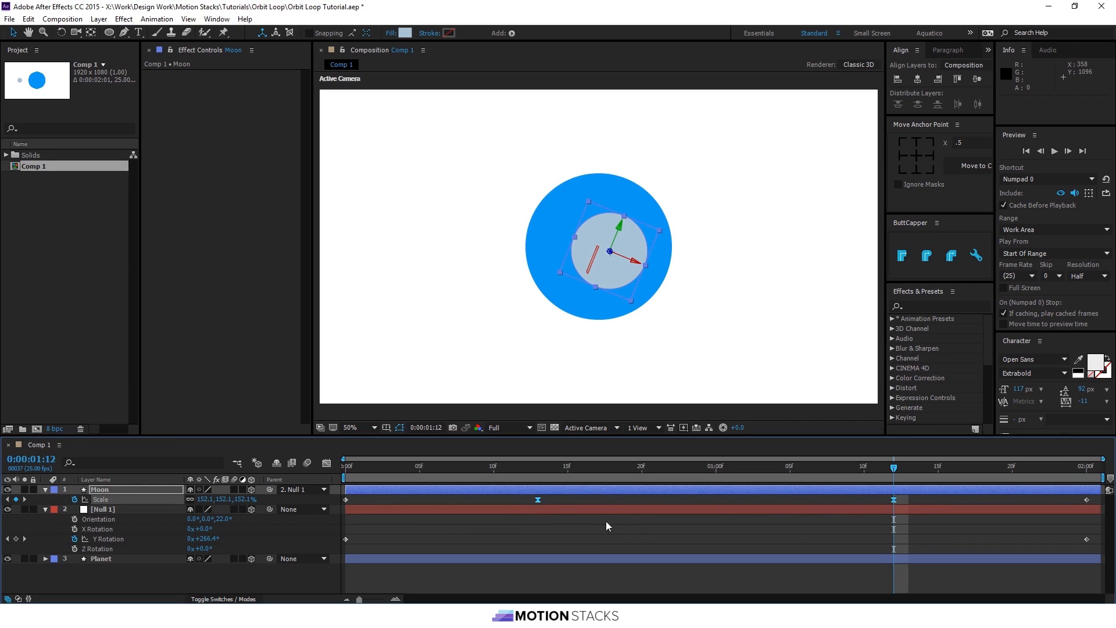
pyautogui.click(359, 467)
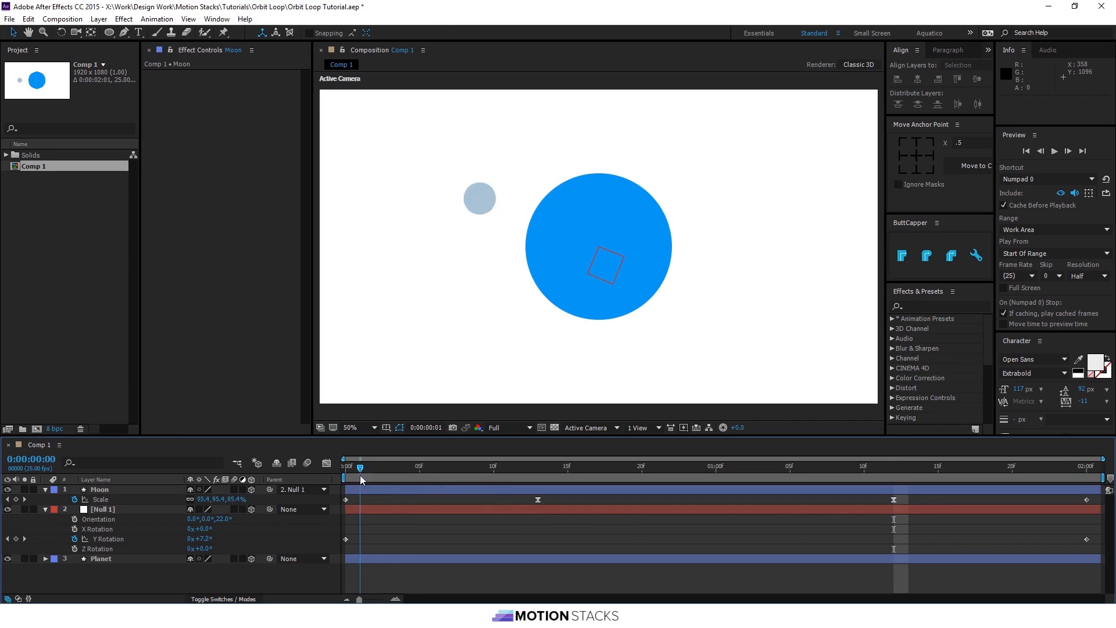
pyautogui.click(1053, 150)
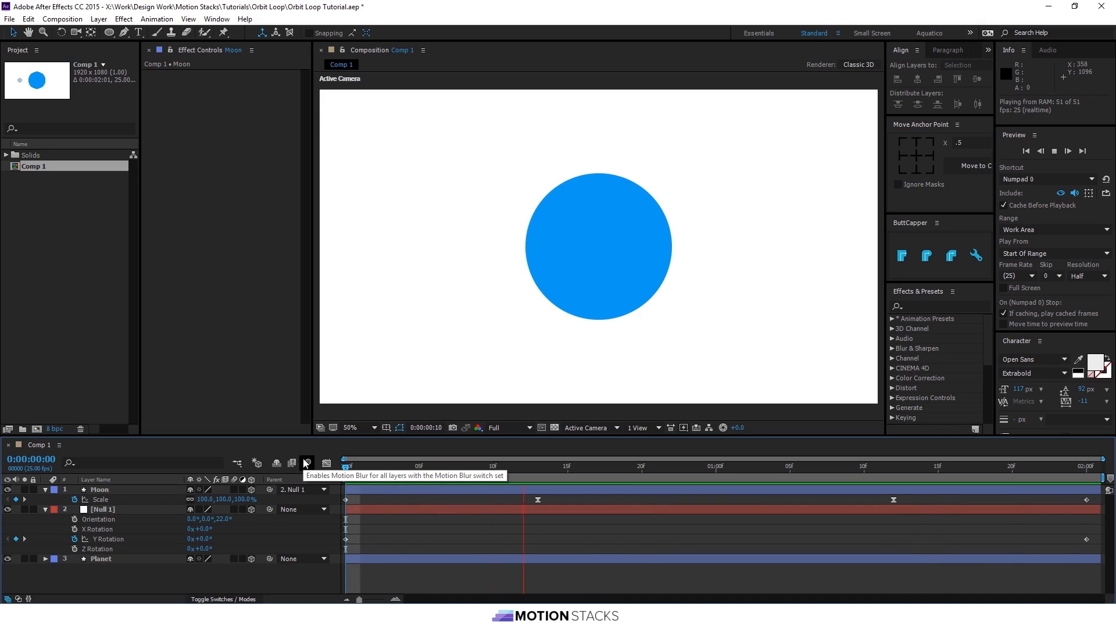